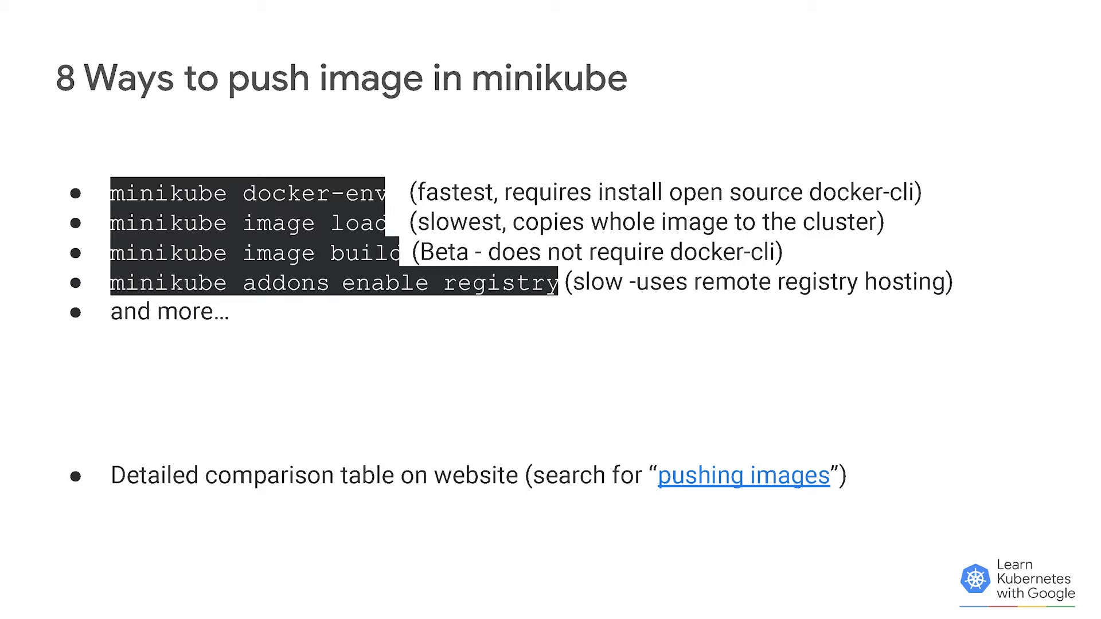
Mark the /tmp/data/hello-world.txt path the app reads in main.go
key("Right")
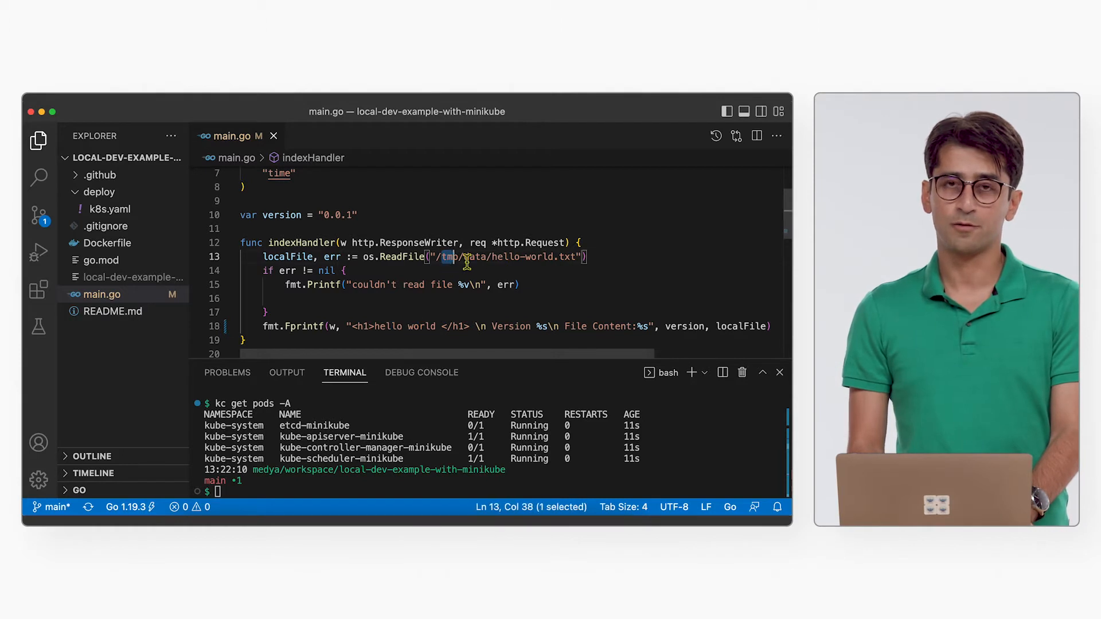
left_click_drag(442, 256, 551, 256)
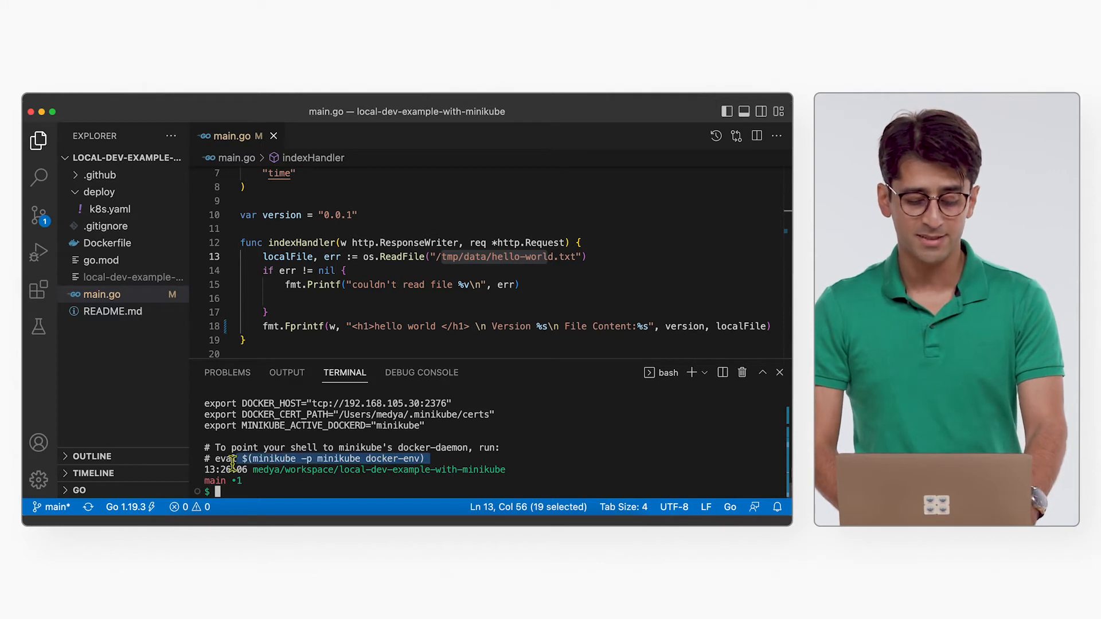
Point the shell at minikube's Docker daemon with eval $(minikube -p minikube docker-env) and list its images
type("eval $(minikube -p minikube docker-env)")
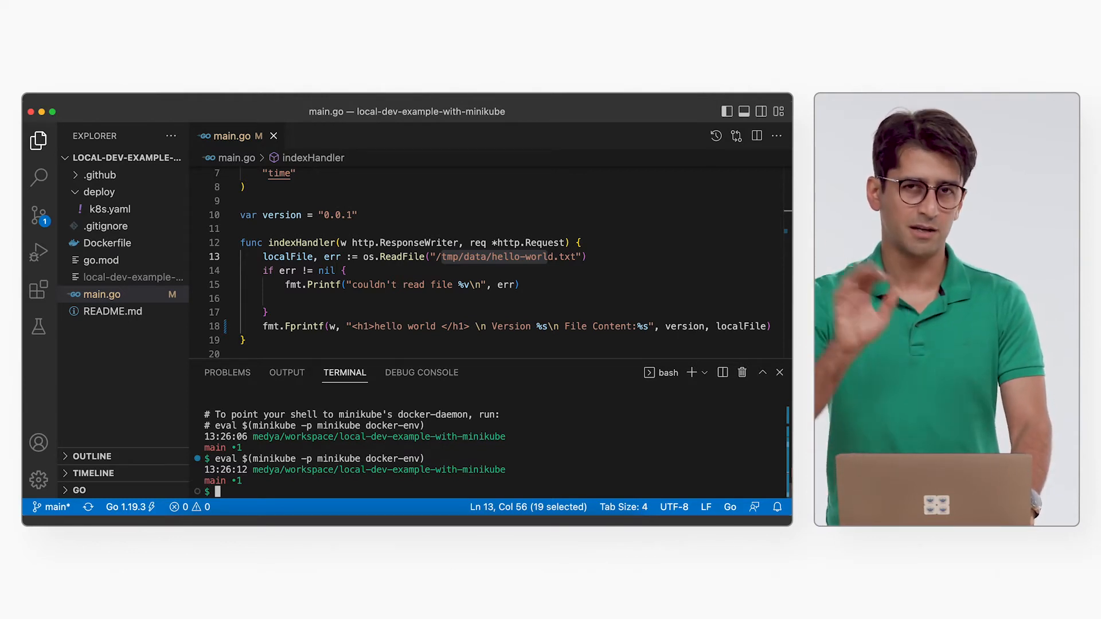
type("d")
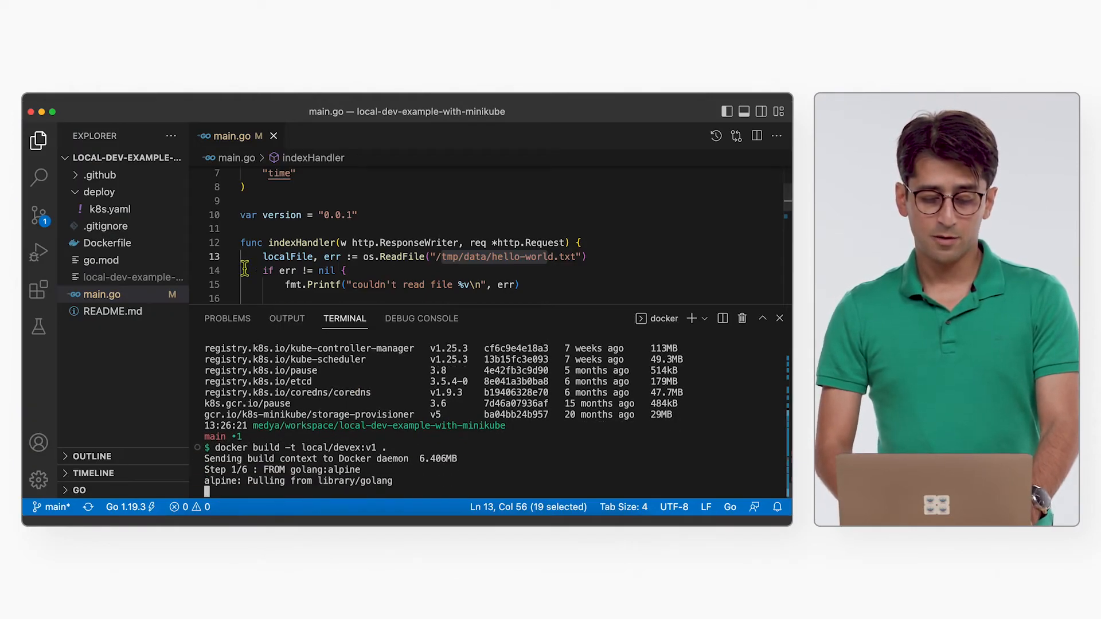
Build the local/devex:v1 image inside minikube's Docker and bring up the Dockerfile
scroll("down", 3)
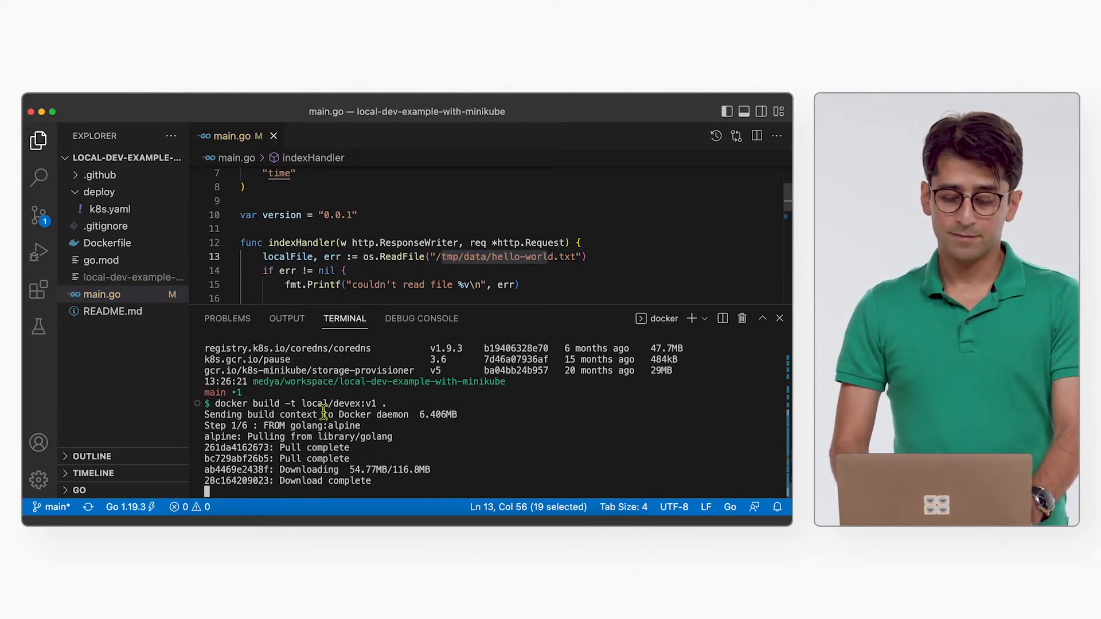
left_click(108, 243)
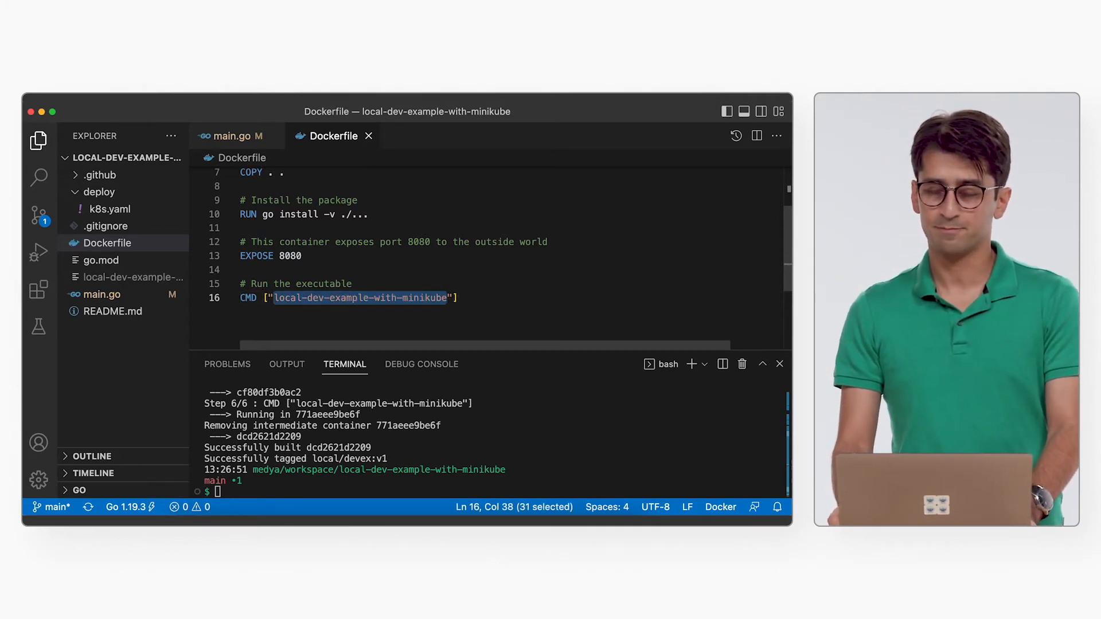
Bring up deploy/k8s.yaml and confirm local/devex:v1 appears in docker images
left_click(109, 242)
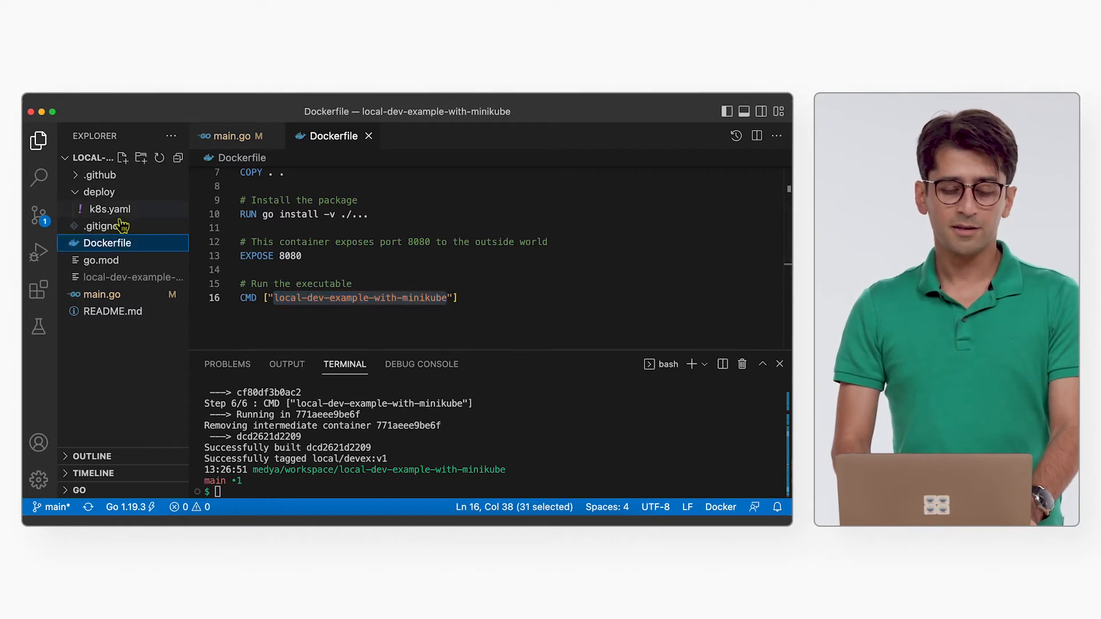
left_click(109, 209)
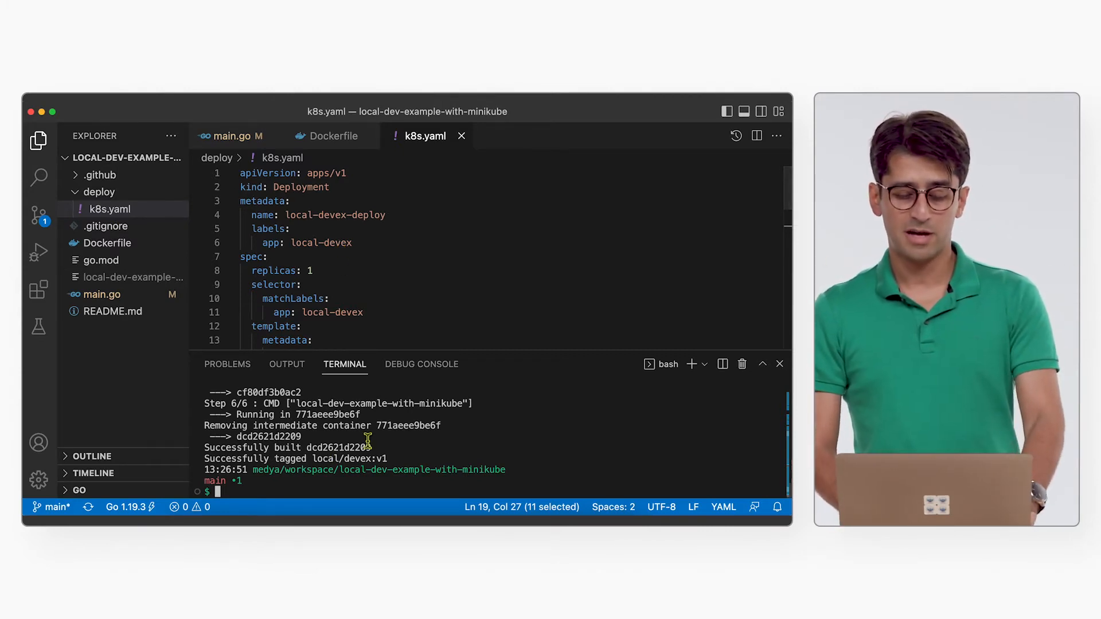
type("docker images")
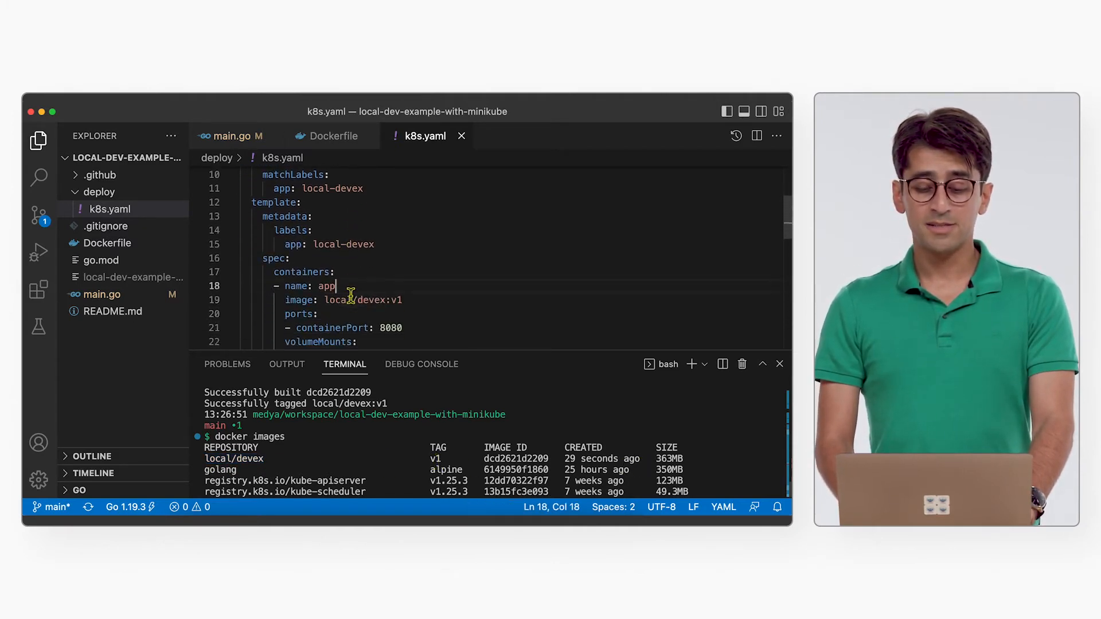
Mark the container name app and port 8080 in the k8s.yaml manifest
double_click(337, 300)
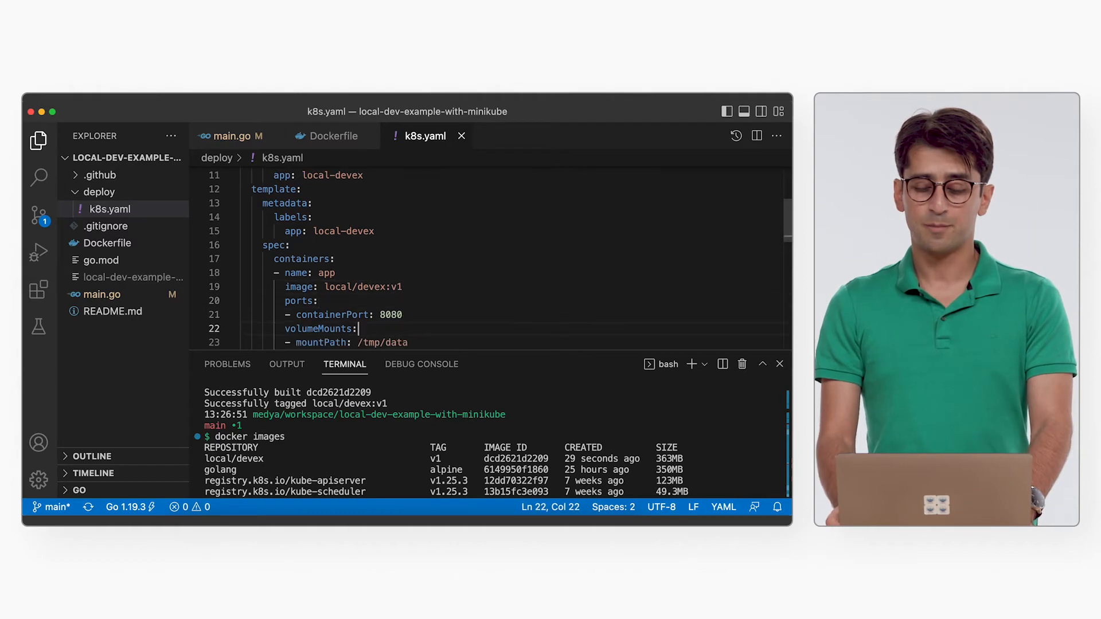
double_click(389, 315)
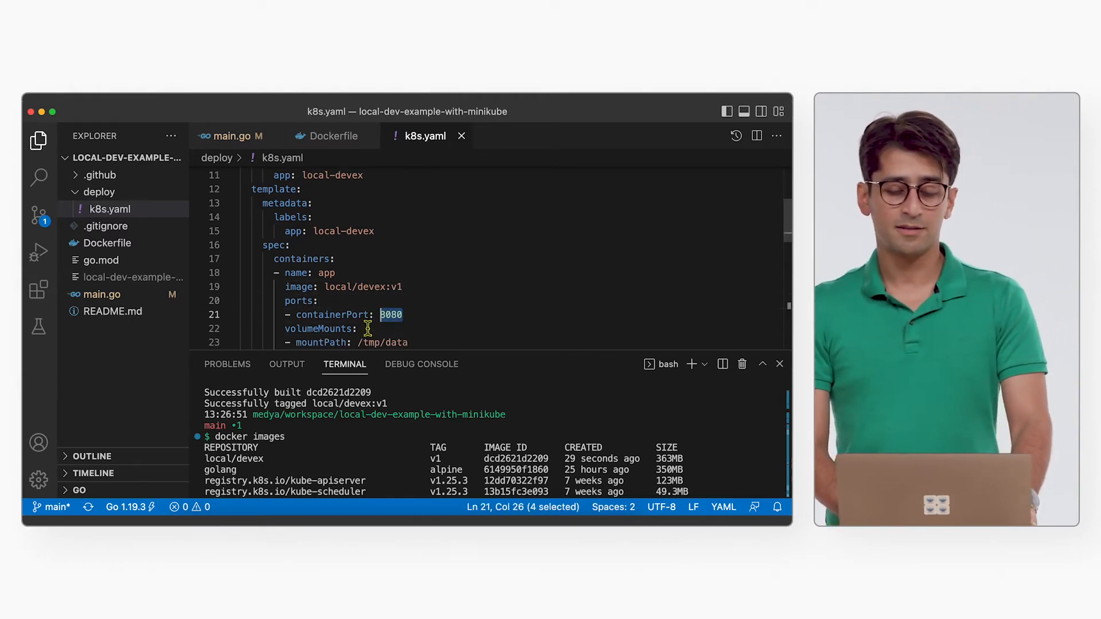
scroll("down", 3)
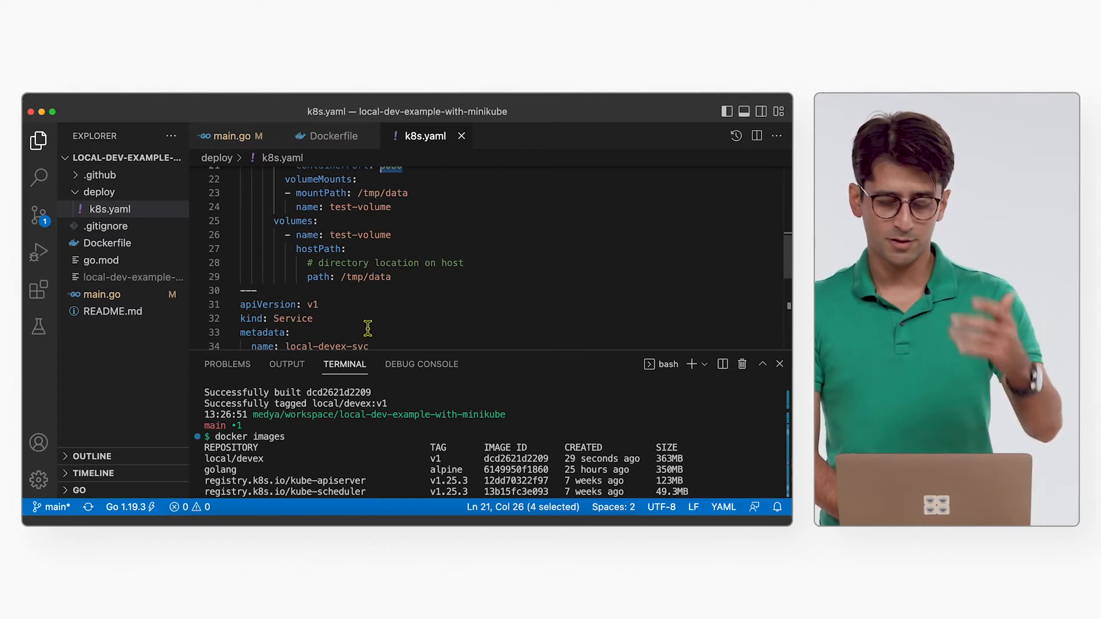
mouse_move(320, 392)
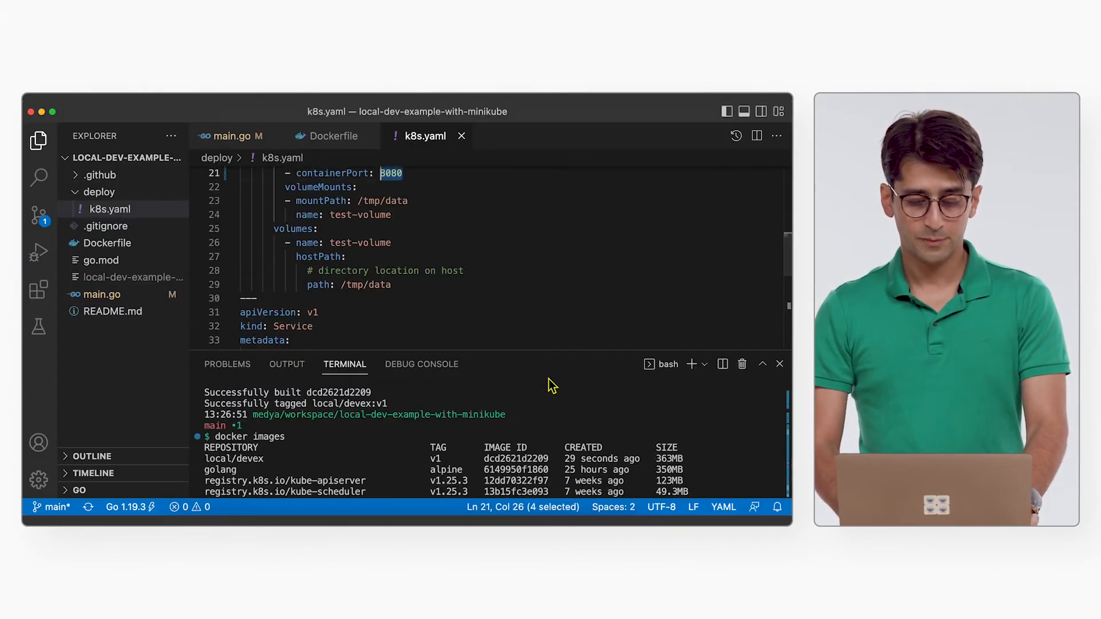
Apply deploy/k8s.yaml with kubectl to create the deployment and service, then check the pods
type("kubectl apply -f deploy/k8s.yaml")
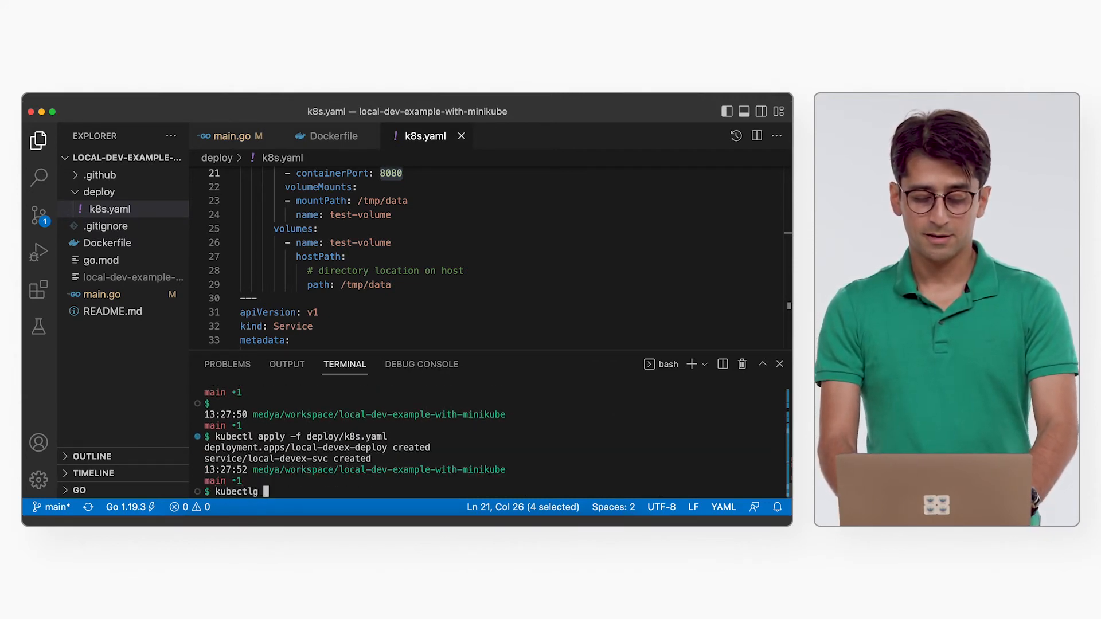
type("get pods")
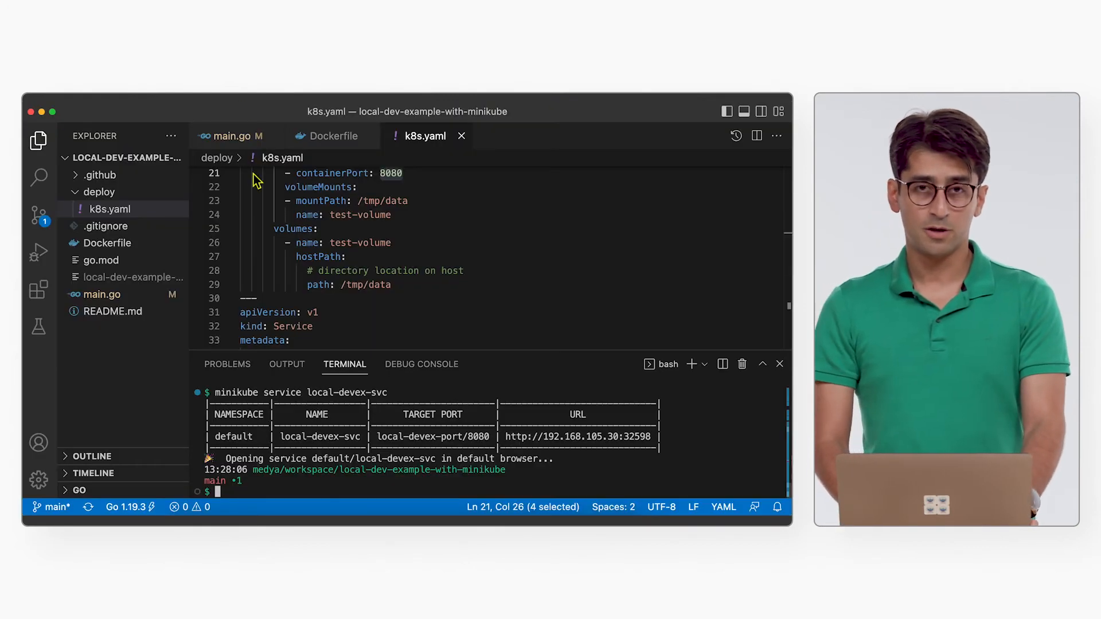
Return to the main.go source file showing the index handler
left_click(231, 135)
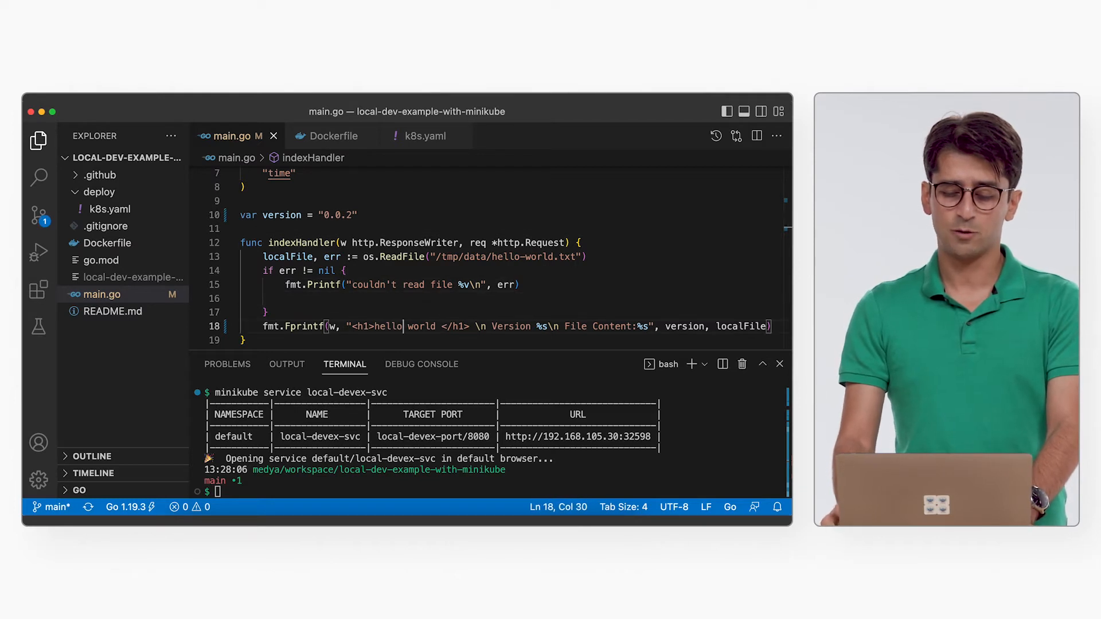
Edit main.go so the heading reads "hello world :)"
type(":)")
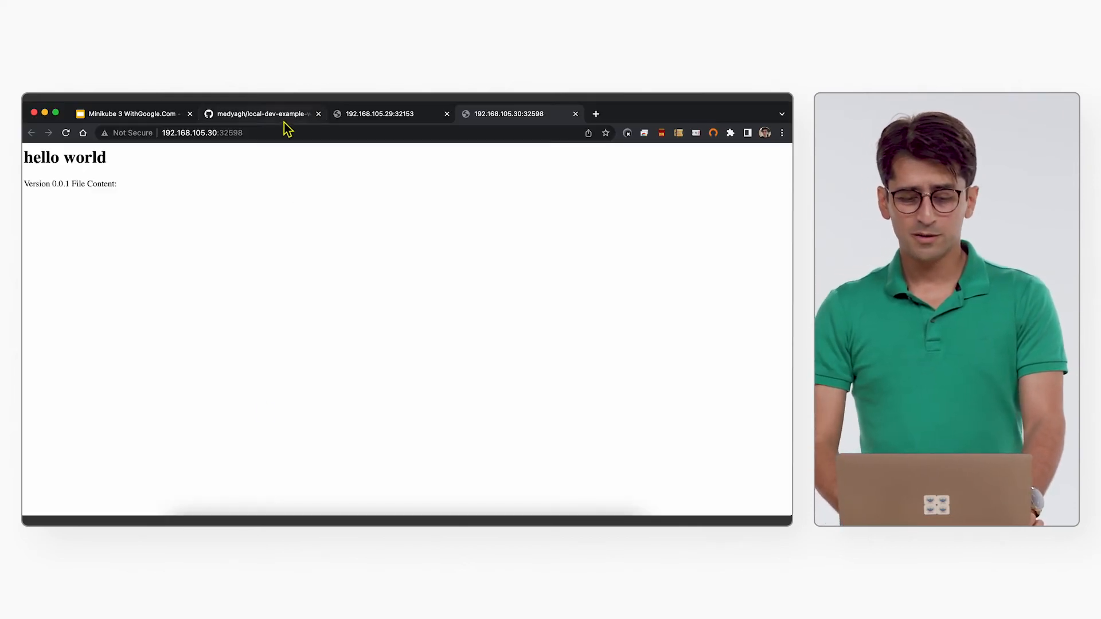
Bring the GitHub README's docker rebuild and redeploy commands into view, highlighting the rebuild step
left_click(260, 113)
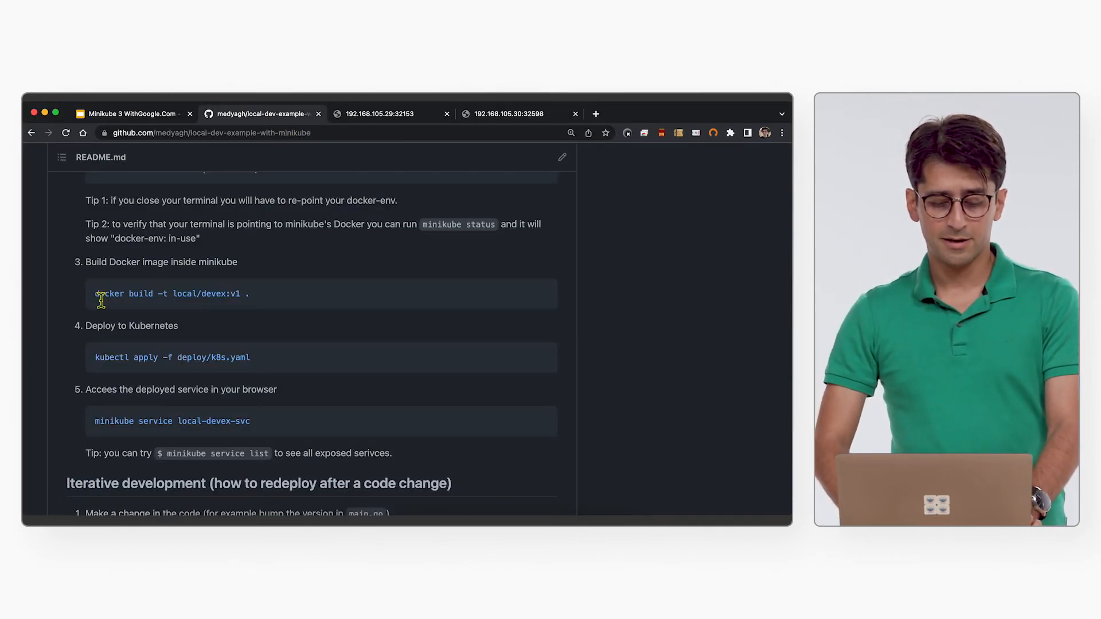
scroll("down", 3)
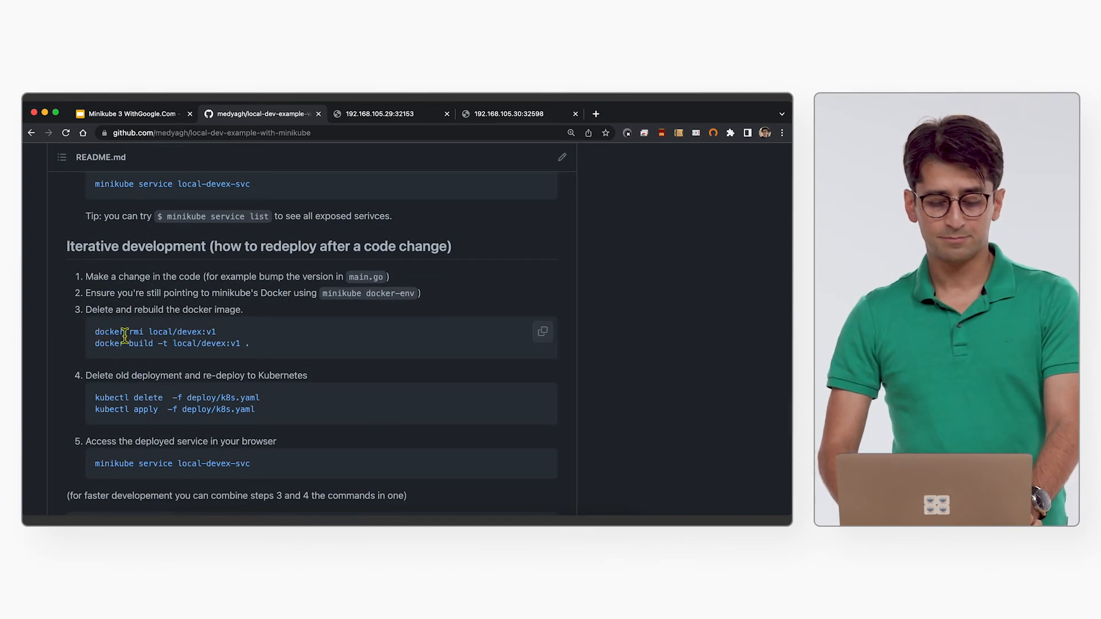
left_click_drag(128, 342, 249, 343)
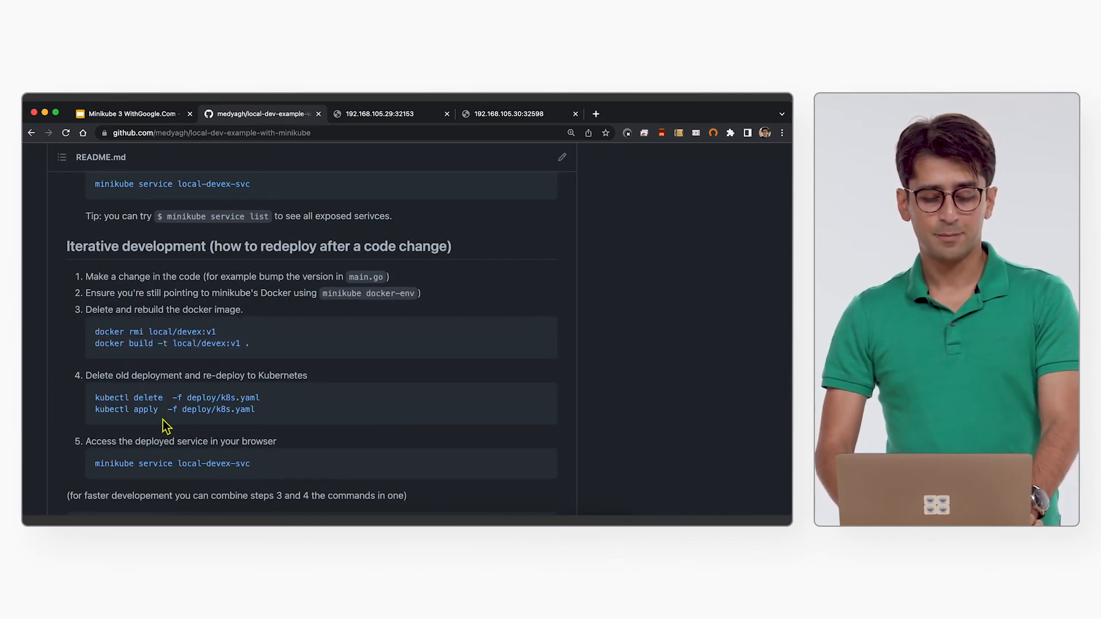
scroll("down", 3)
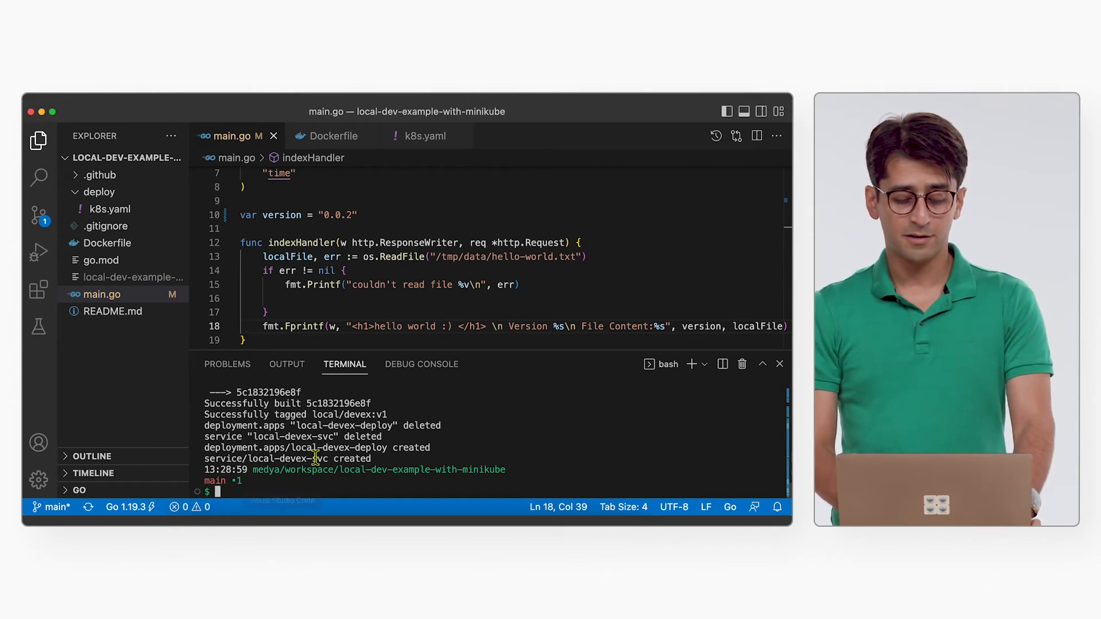
Run minikube service local-devex-svc and point out the File Content label and version 0.0.2 on the page
type("minikube service local-devex-svc")
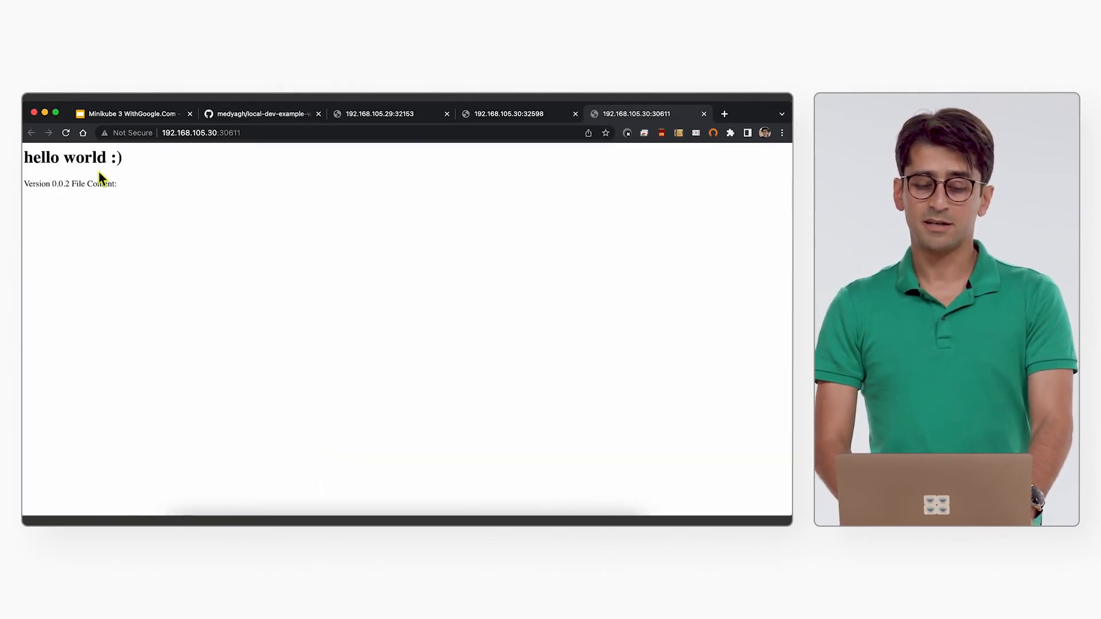
double_click(114, 157)
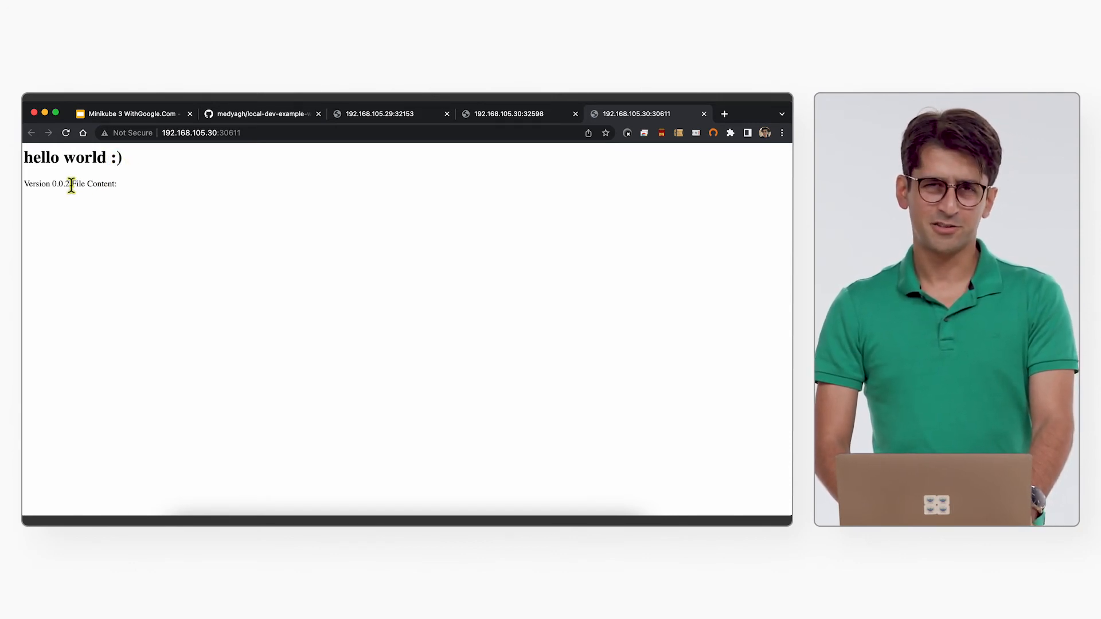
double_click(96, 183)
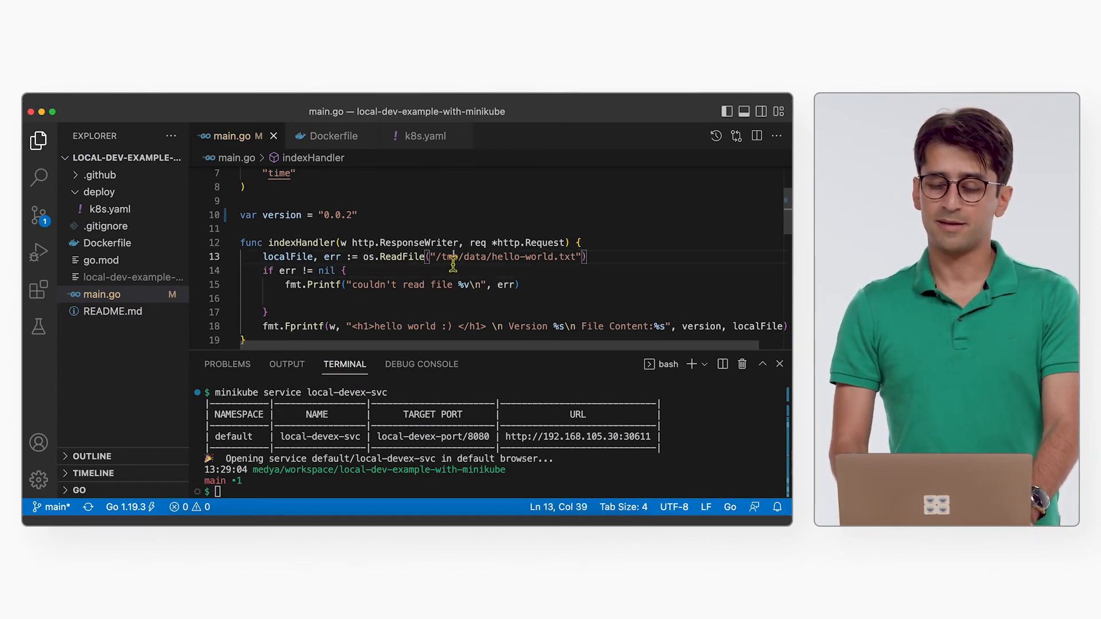
Highlight the hello-world.txt read path in main.go and the /tmp/data hostPath in k8s.yaml
left_click_drag(439, 256, 576, 256)
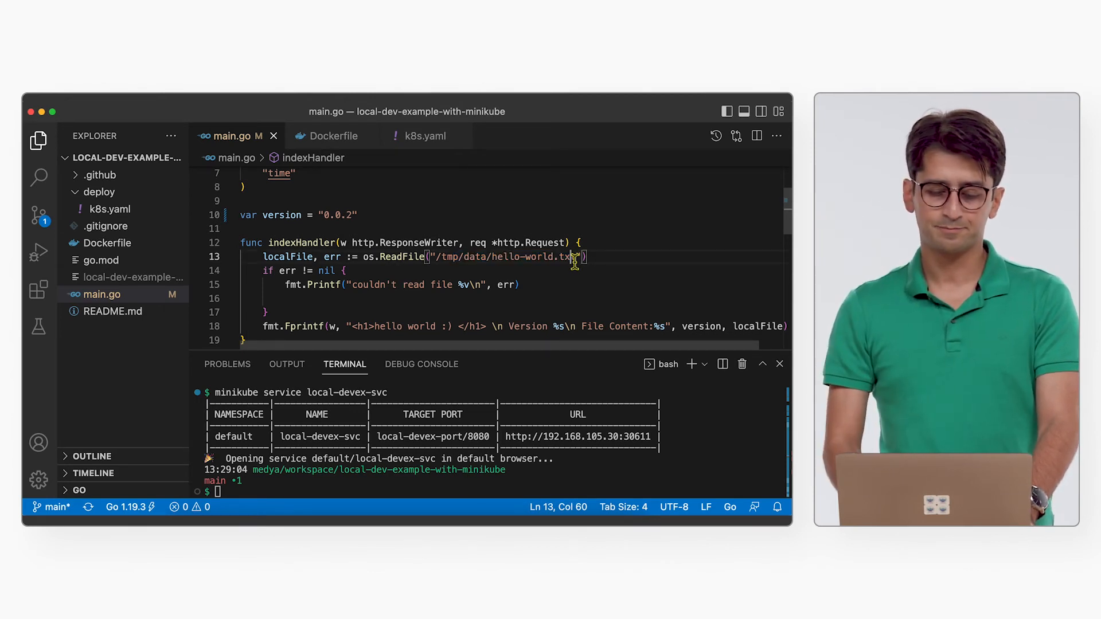
left_click(424, 135)
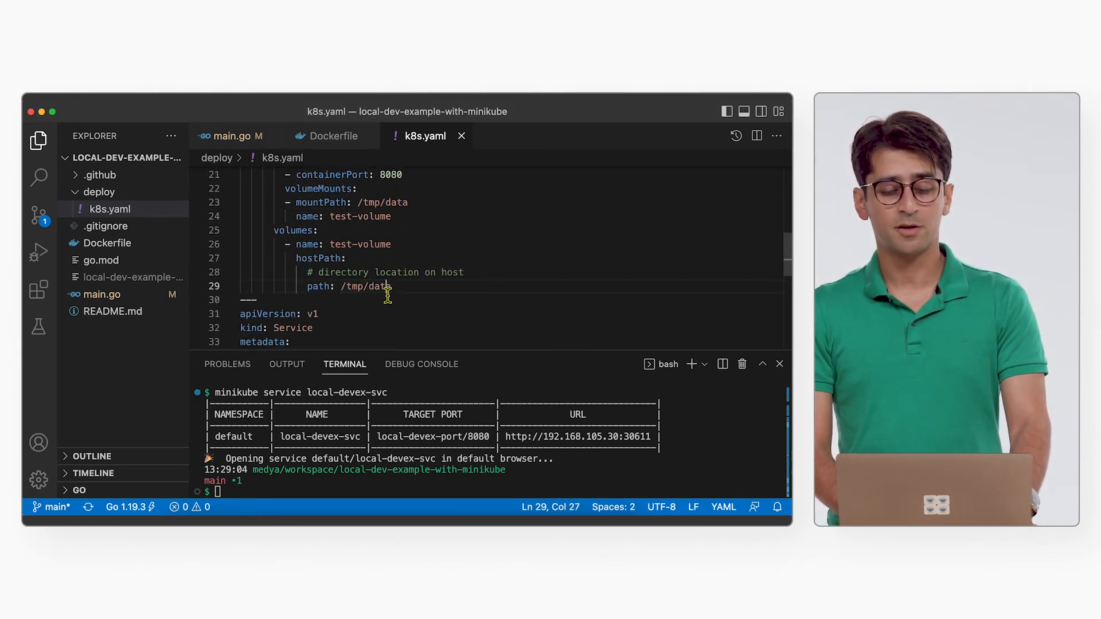
double_click(318, 258)
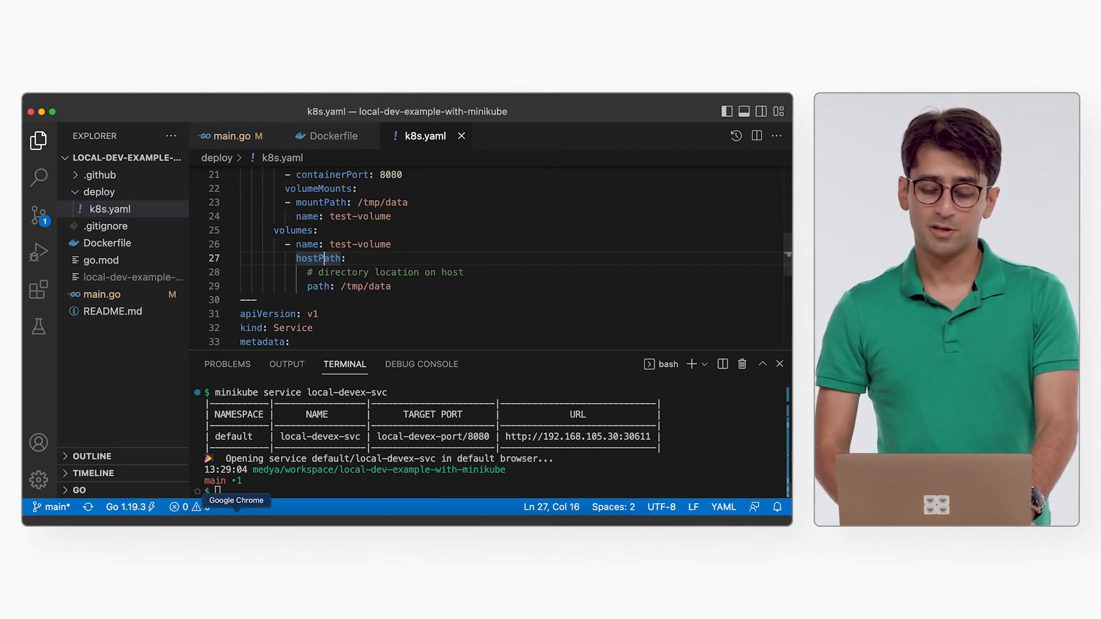
left_click(236, 500)
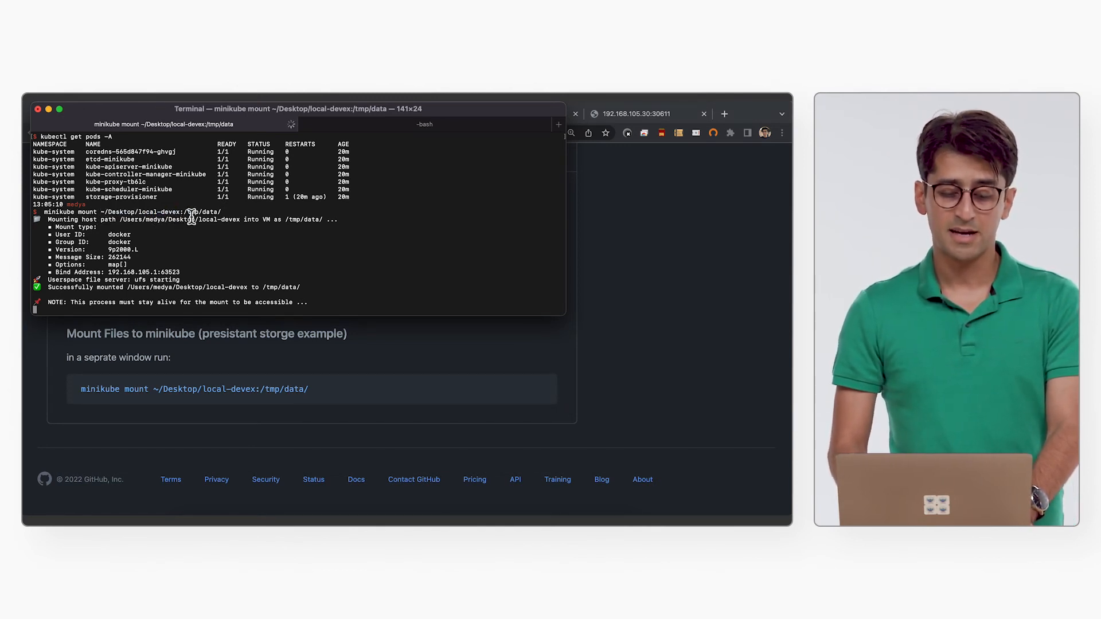
Highlight the local-devex host folder path in the minikube mount output
double_click(196, 213)
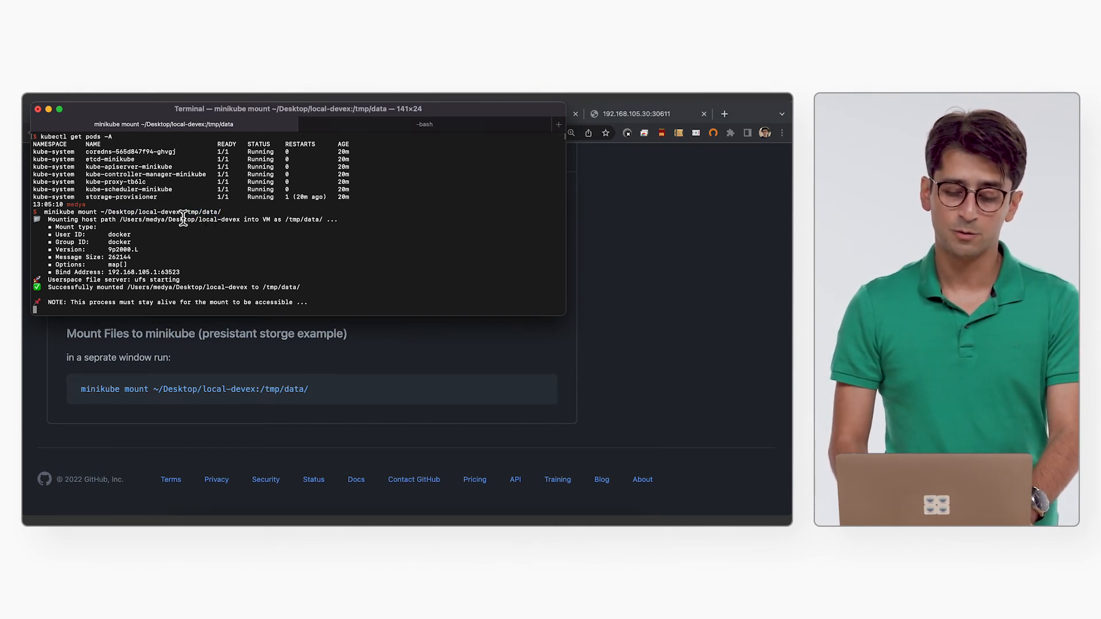
double_click(137, 211)
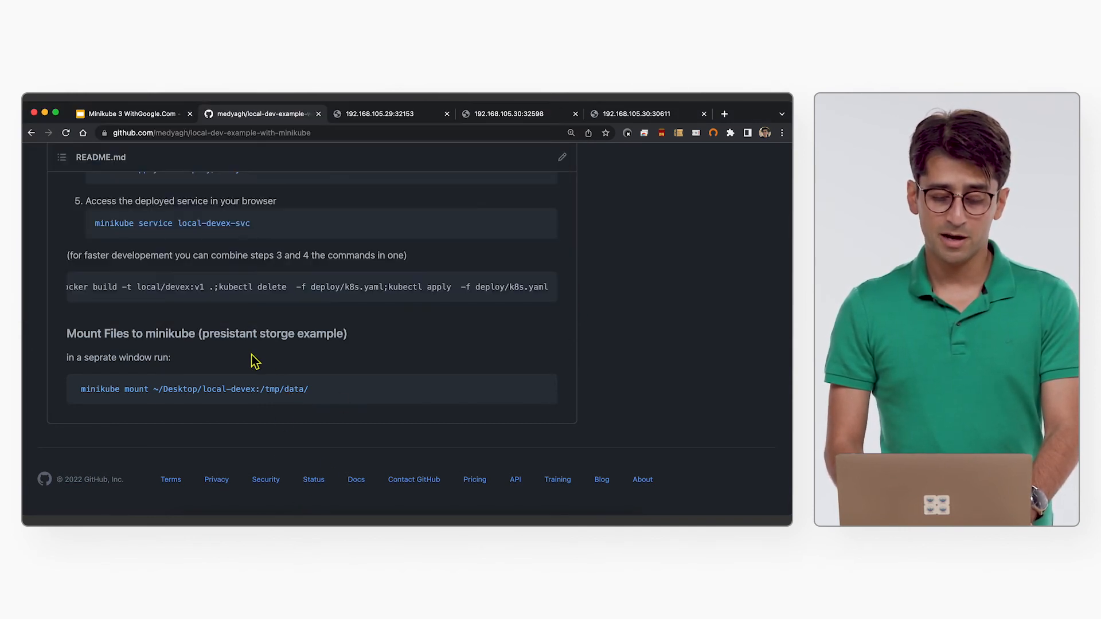
Scroll the README to steps 3 and 4 and highlight the delete-and-redeploy step
scroll("down", 3)
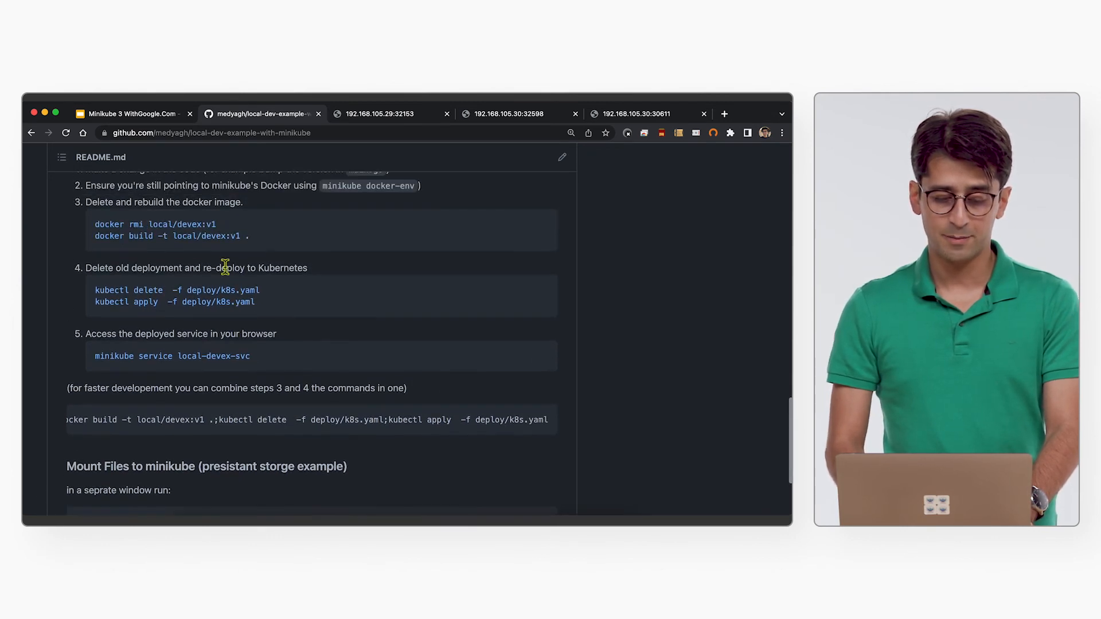
left_click_drag(157, 237, 228, 236)
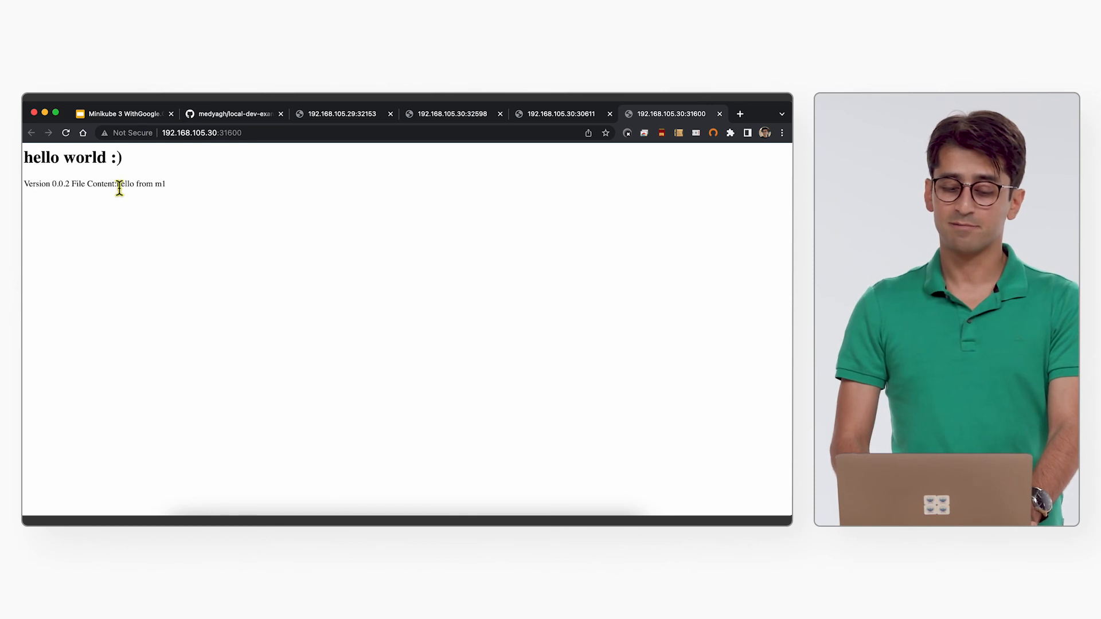
Select the displayed file content 'hello from m1' on the version 0.0.2 service page
double_click(140, 183)
type("c")
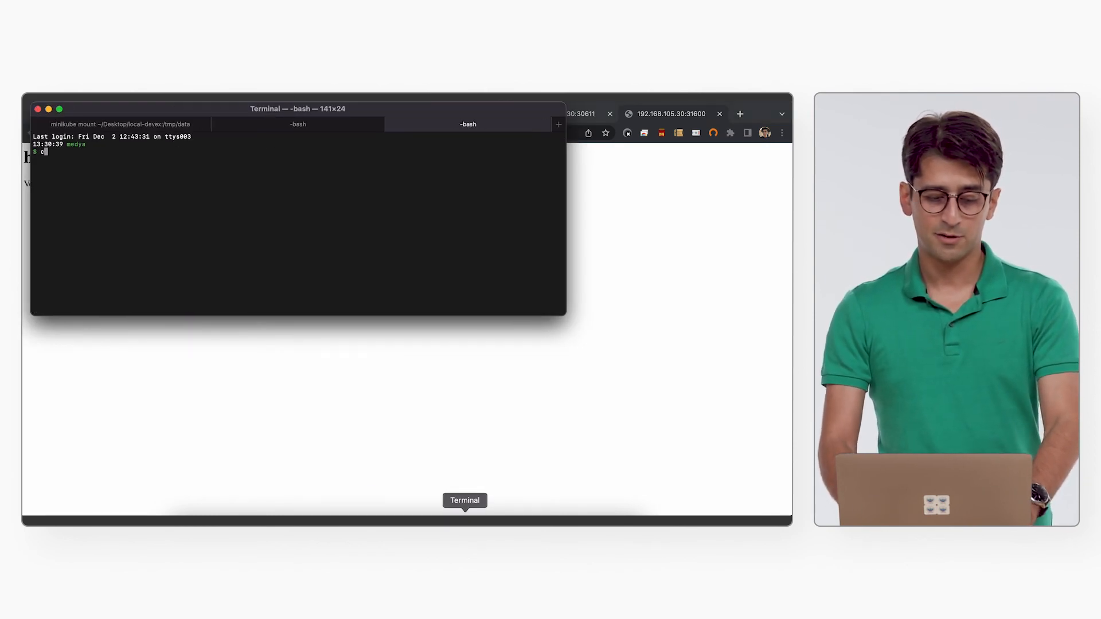
Run cat on ~/Desktop/local-devex/hello-world.txt, then edit its line in vi
type("at ~/Desktop/")
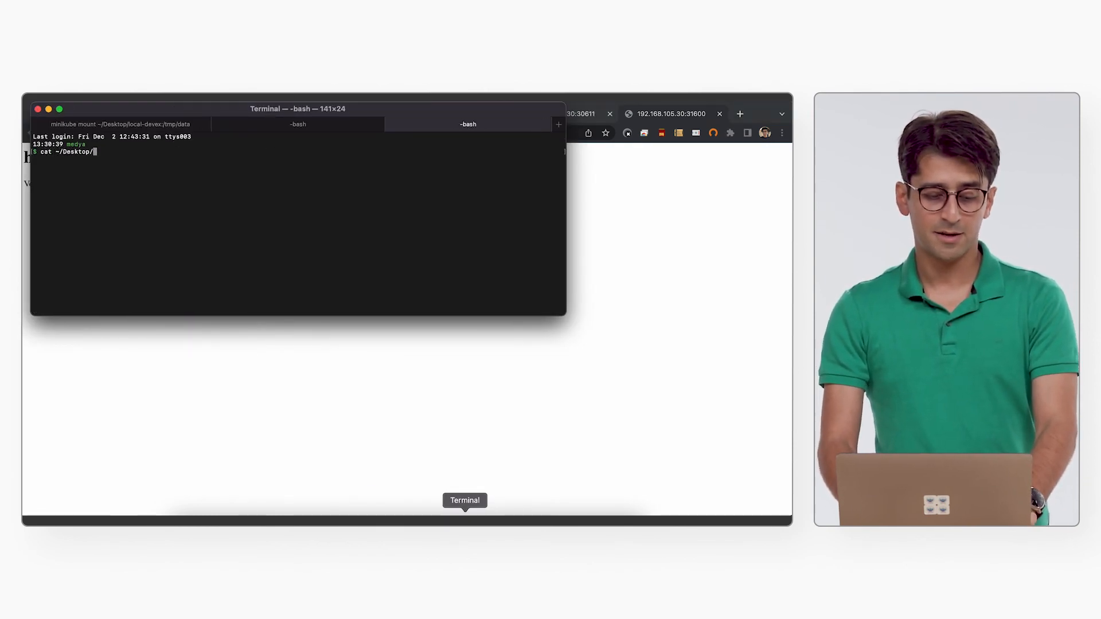
type("local-devex/hello-world.txt")
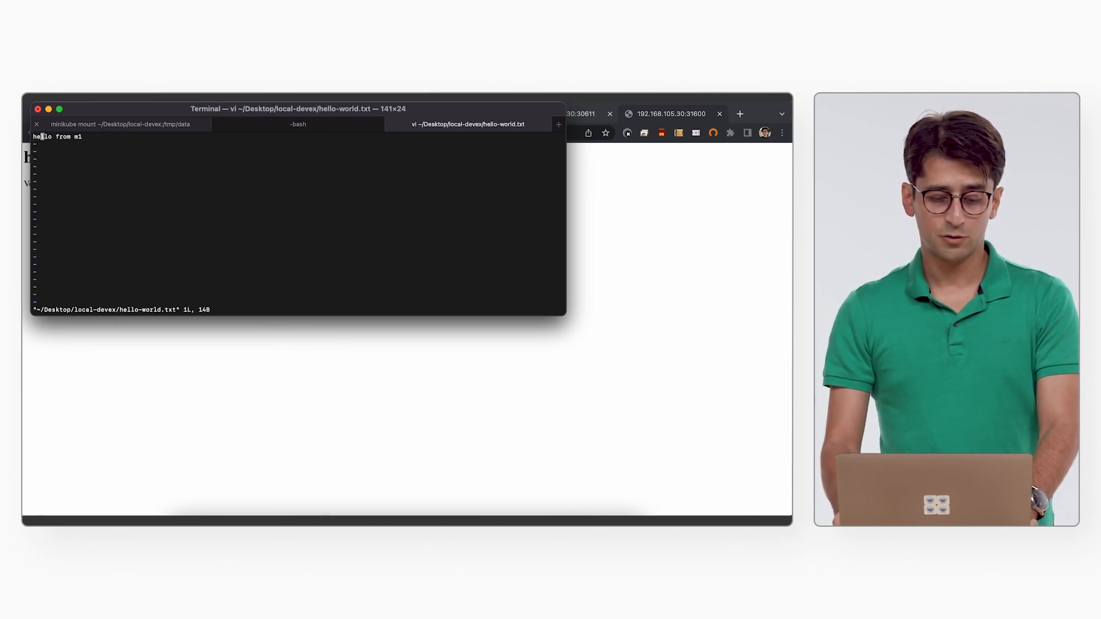
type(":)")
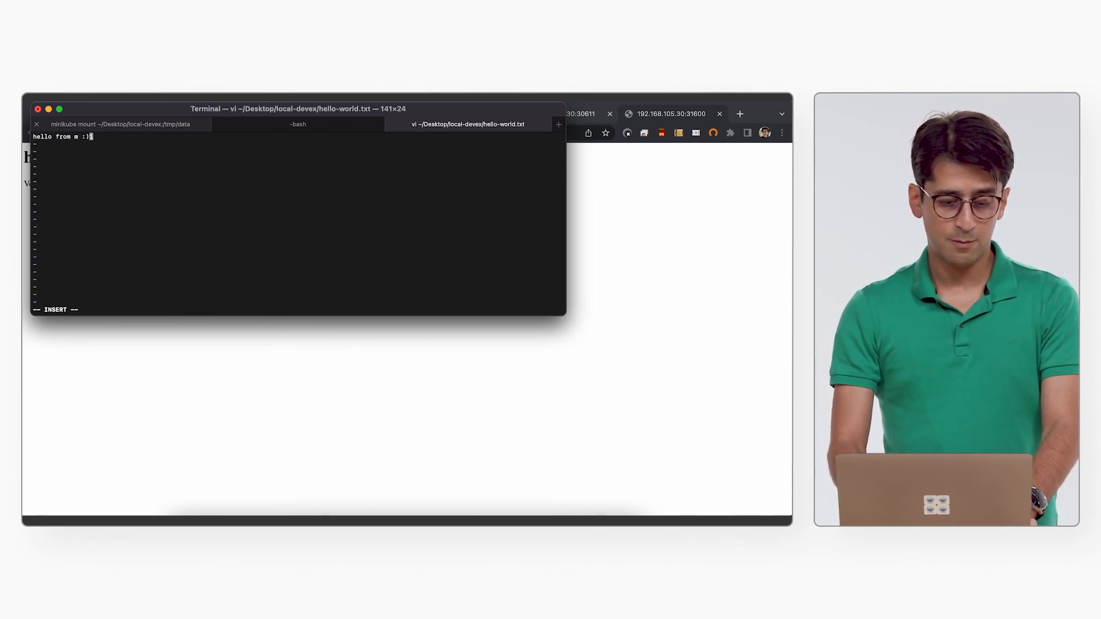
type("1")
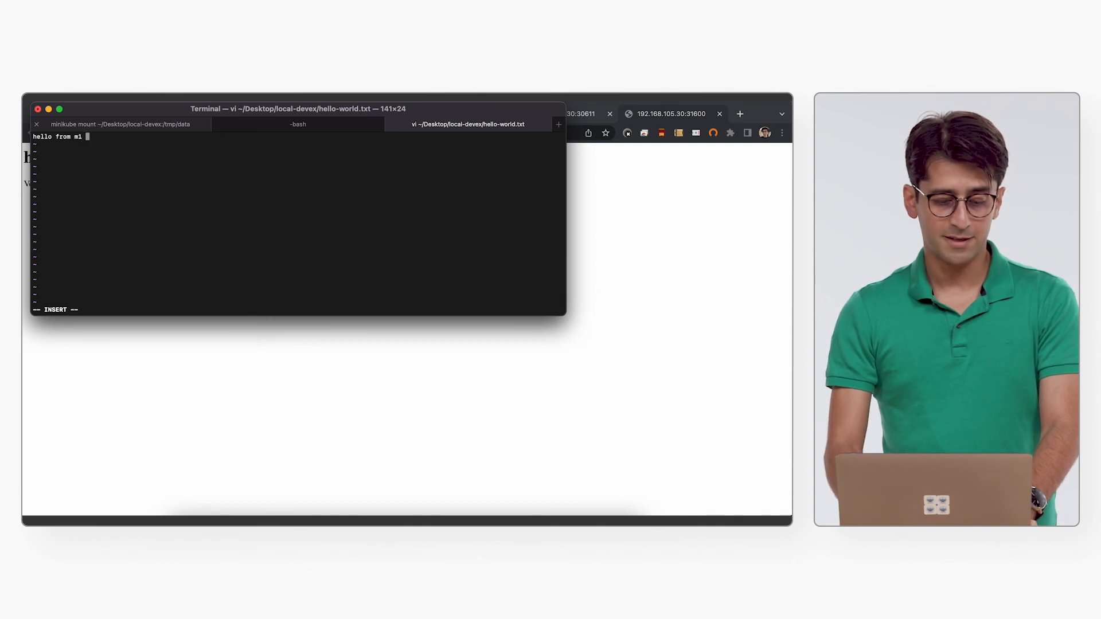